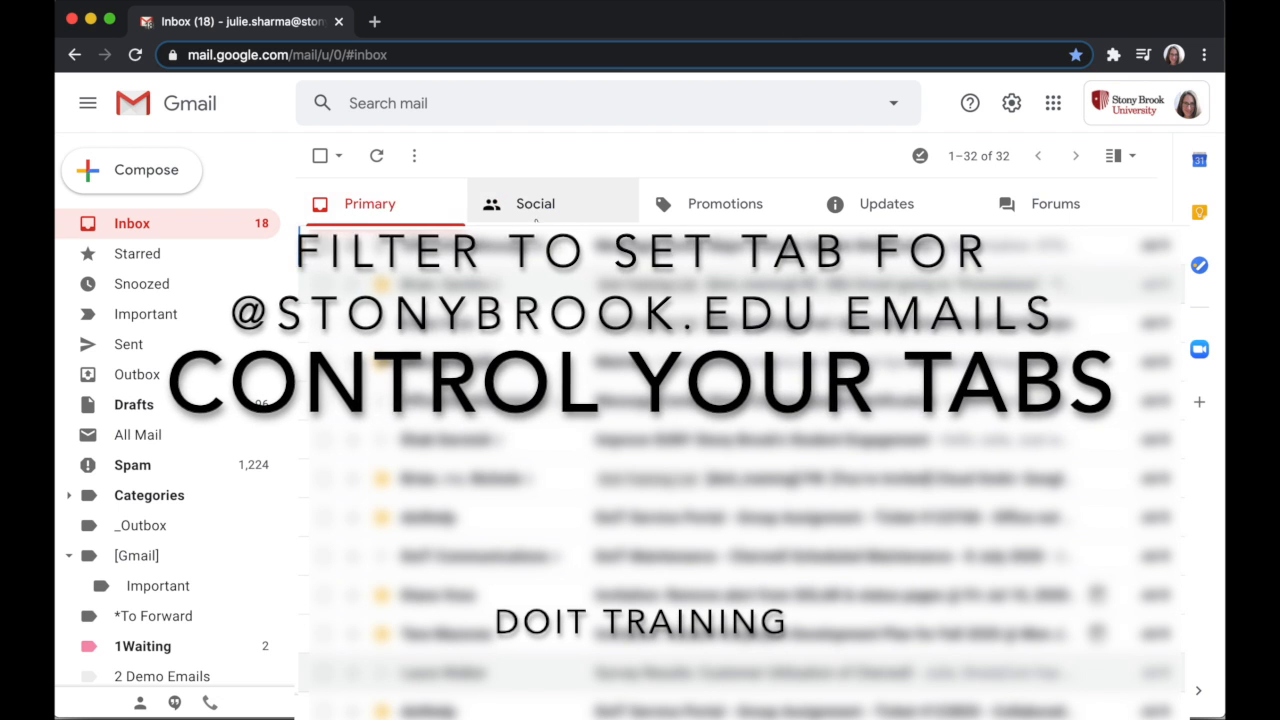
- Show the Promotions category and select a message from a stonybrook.edu sender
{"action": "left_click", "coordinate": [724, 204]}
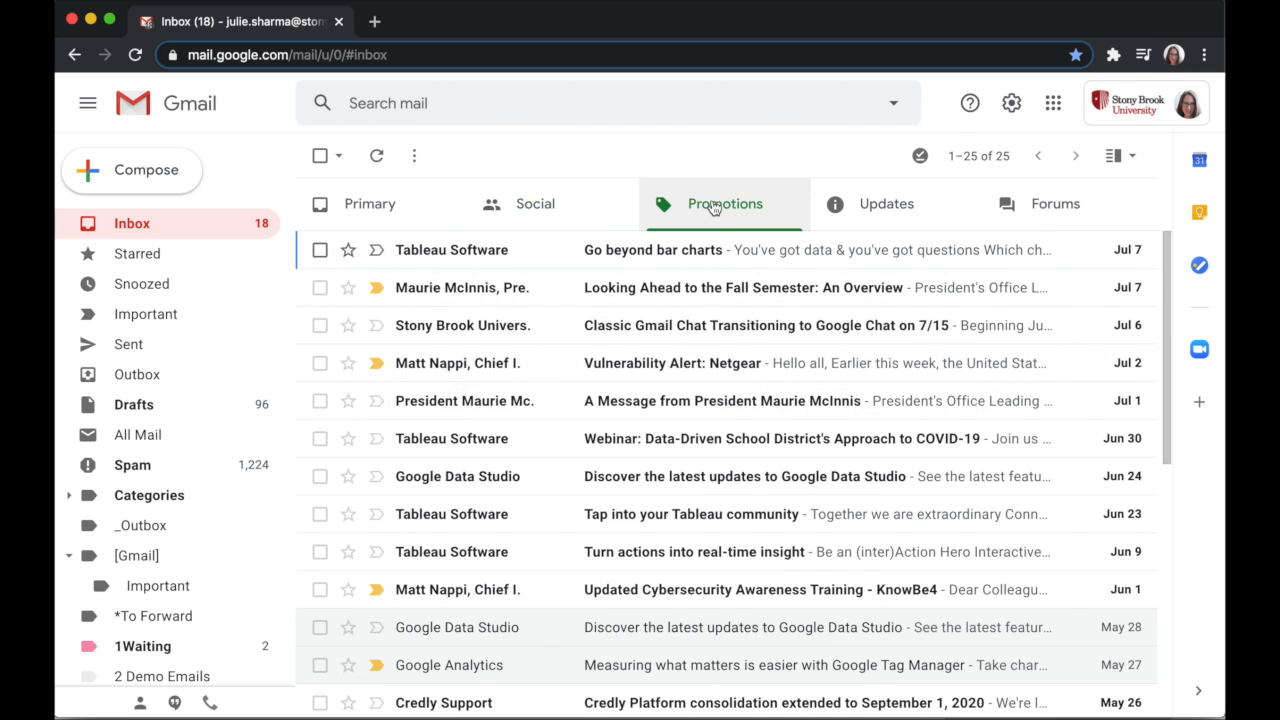
{"action": "mouse_move", "coordinate": [368, 204]}
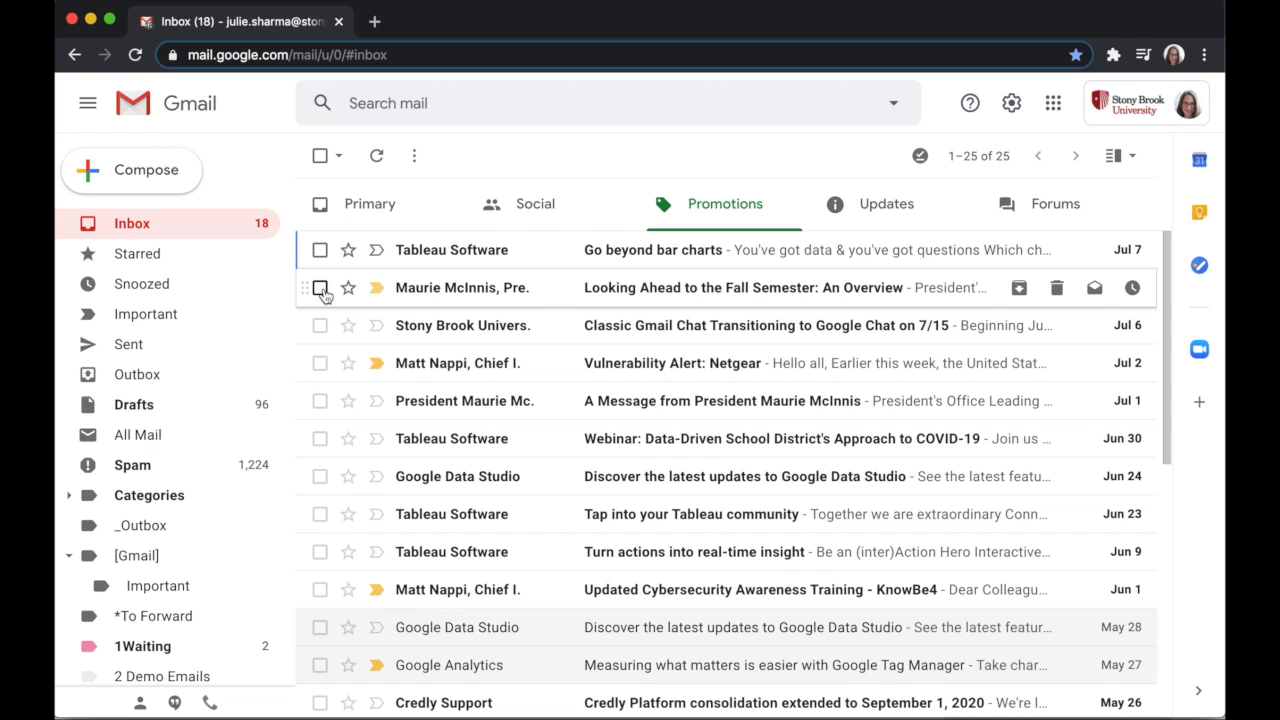
{"action": "left_click", "coordinate": [320, 288]}
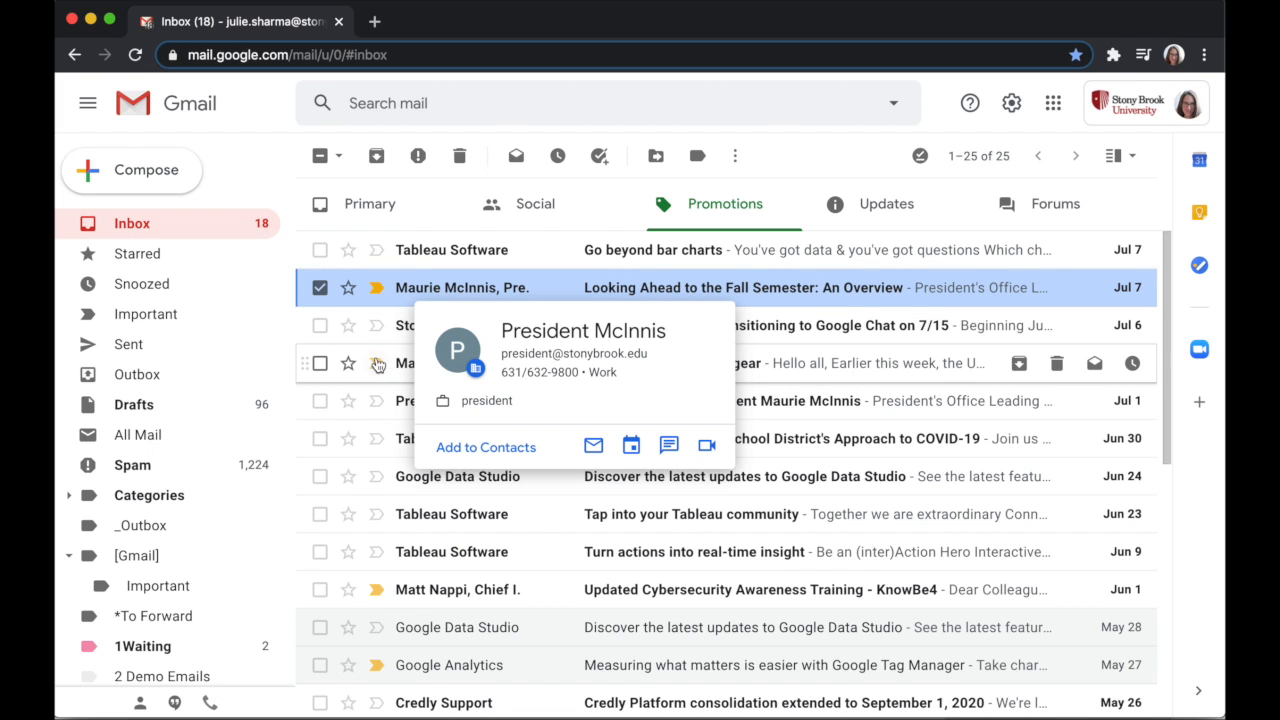
{"action": "mouse_move", "coordinate": [456, 362]}
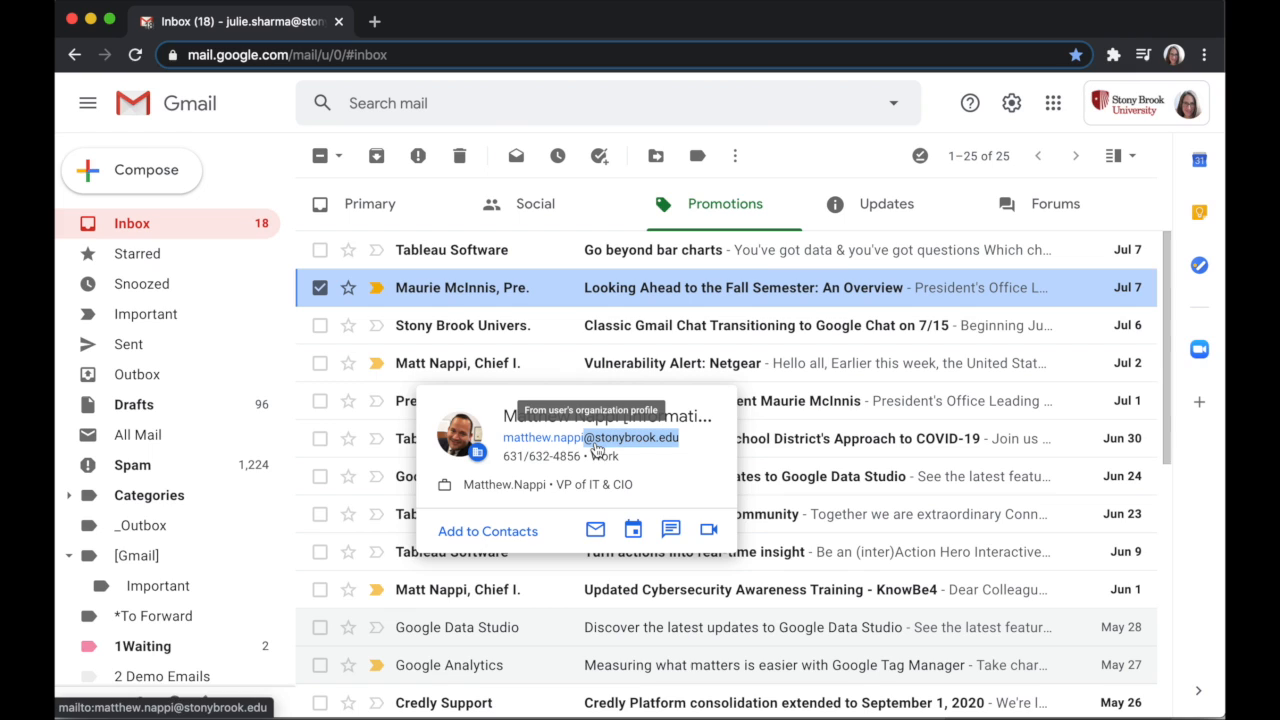
{"action": "mouse_move", "coordinate": [686, 484]}
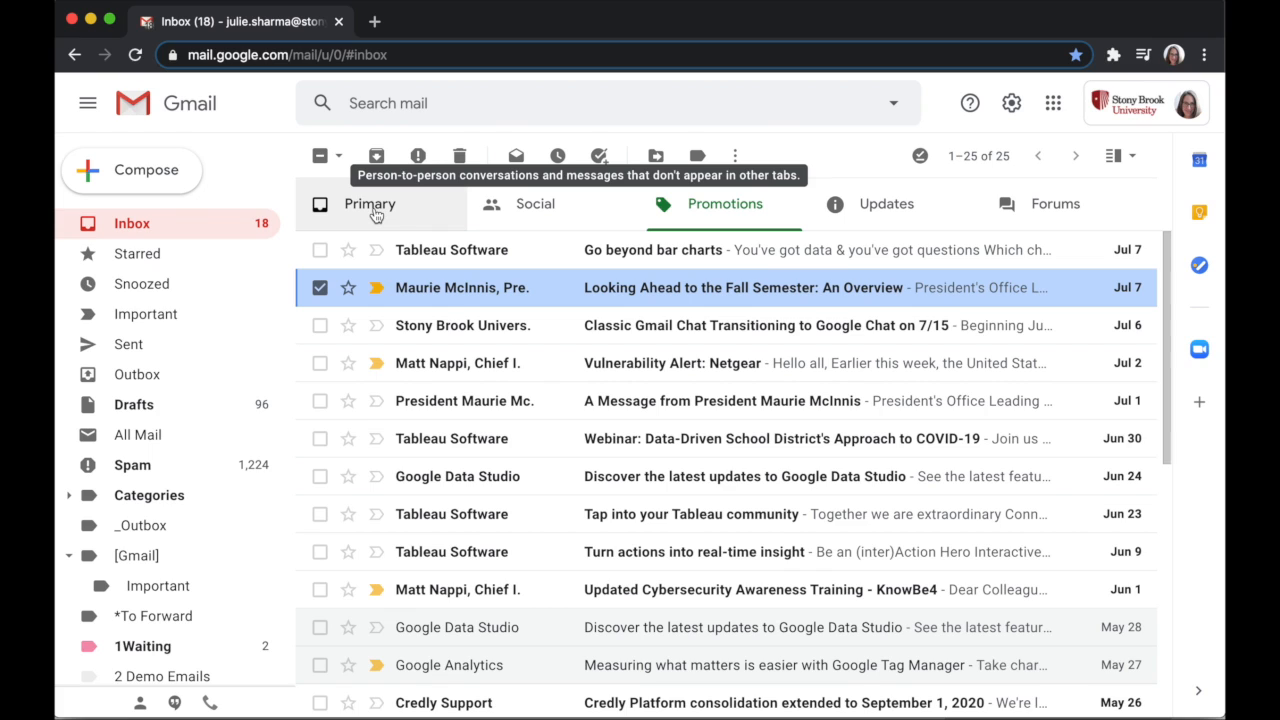
{"action": "mouse_move", "coordinate": [894, 104]}
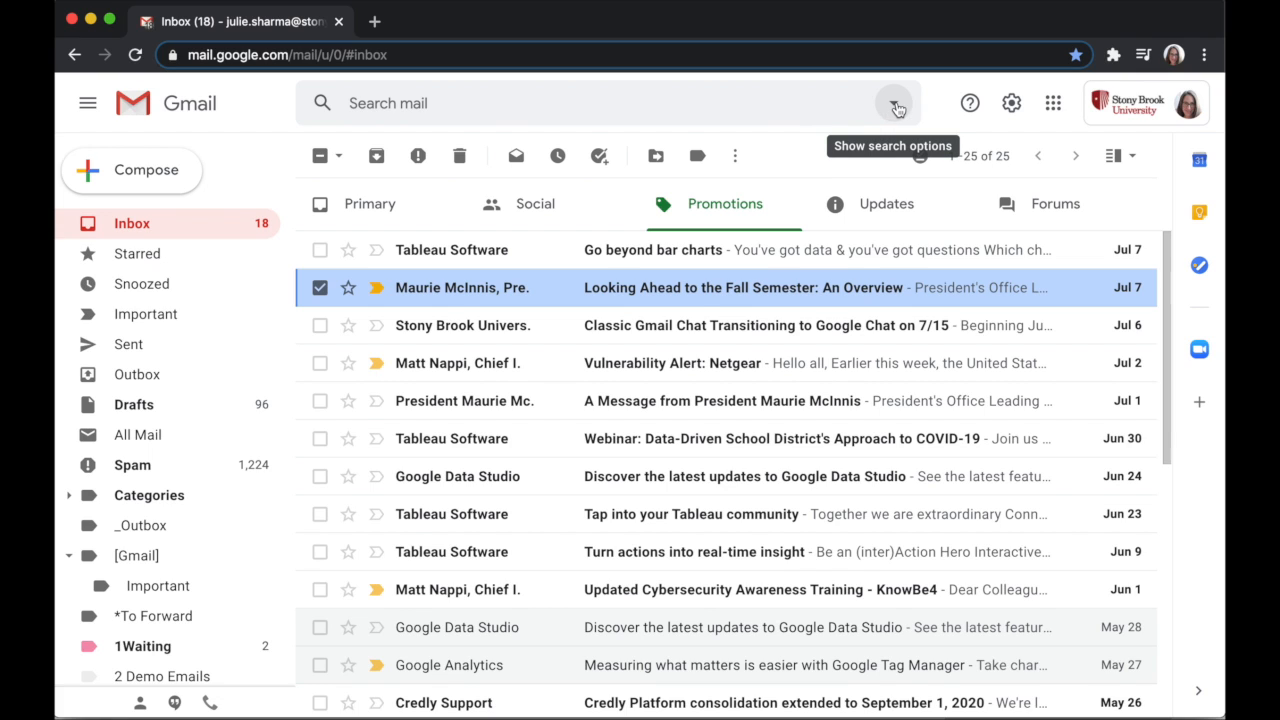
{"action": "left_click", "coordinate": [896, 104]}
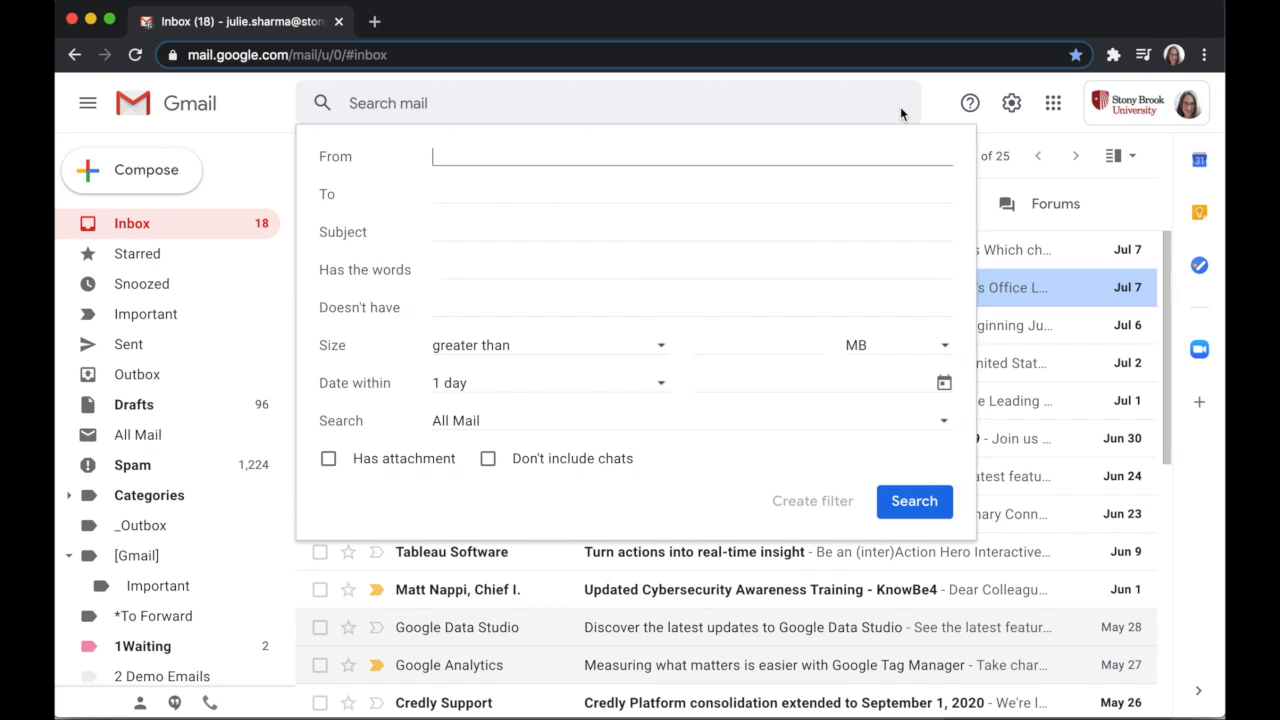
{"action": "type", "text": "@stonybrook."}
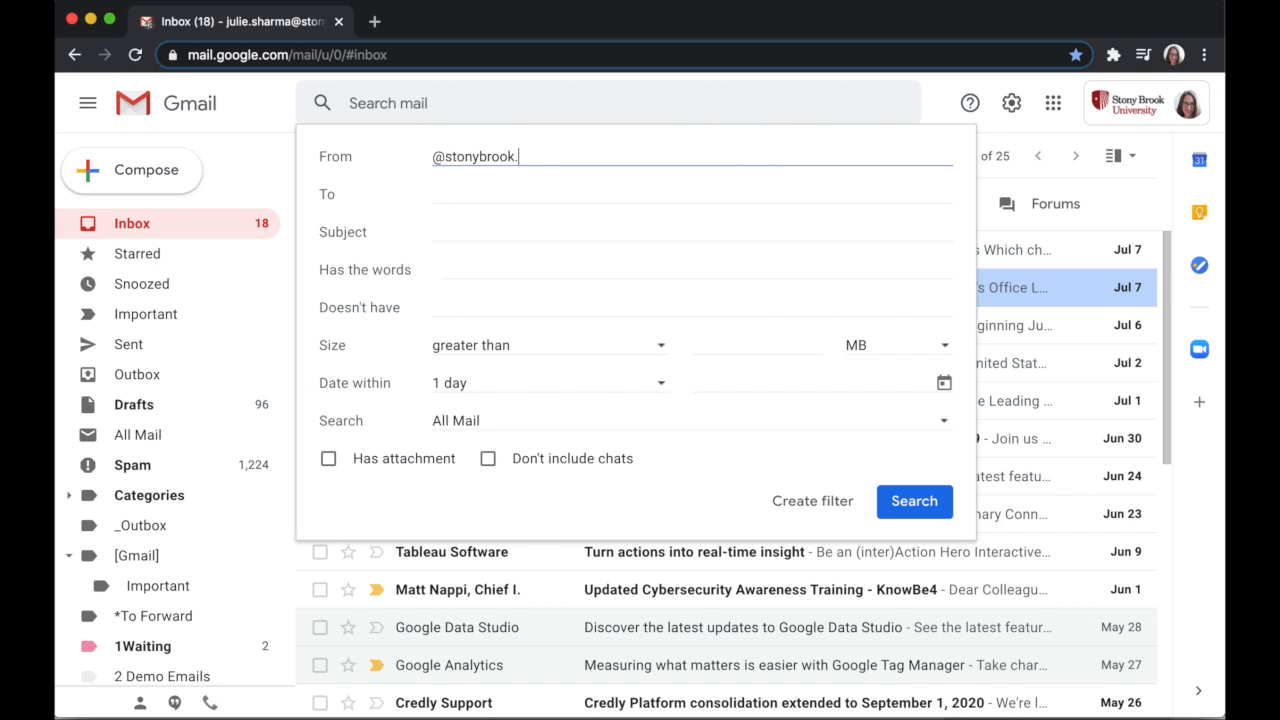
{"action": "type", "text": "edu"}
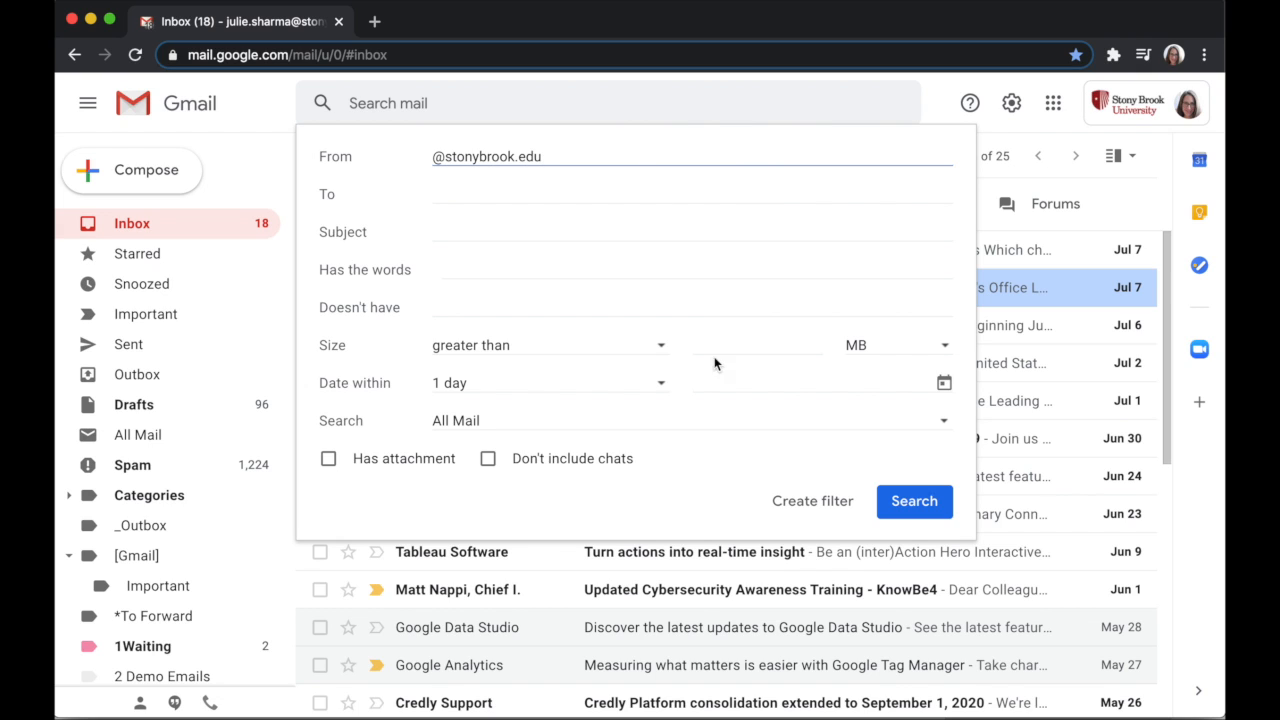
{"action": "left_click", "coordinate": [812, 500]}
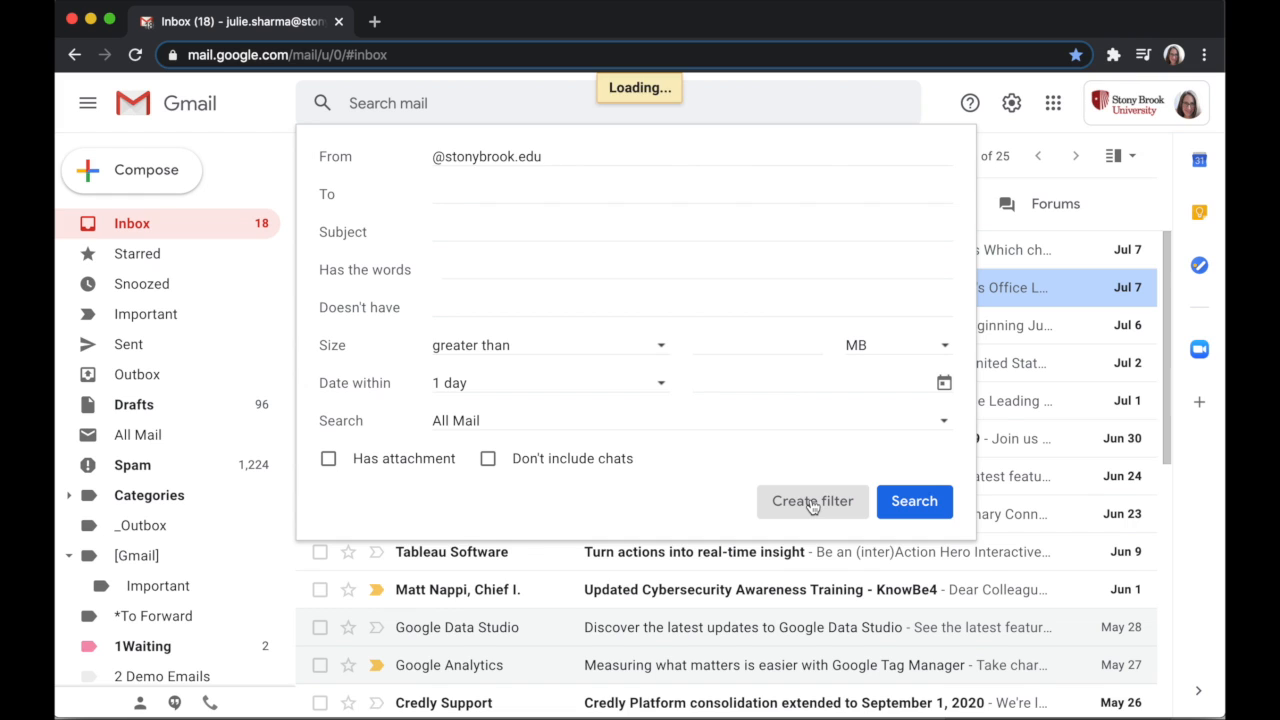
{"action": "left_click", "coordinate": [812, 500]}
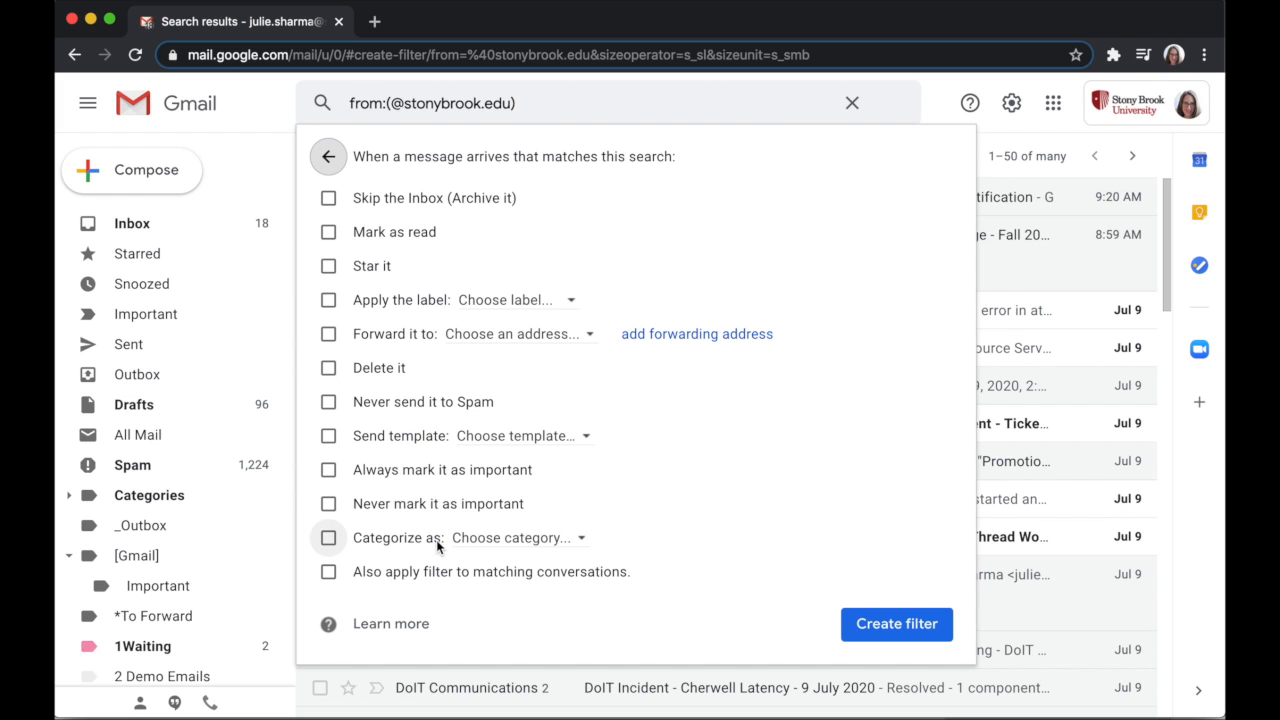
- Set the filter to categorize matching mail as Primary and create it
{"action": "left_click", "coordinate": [518, 536]}
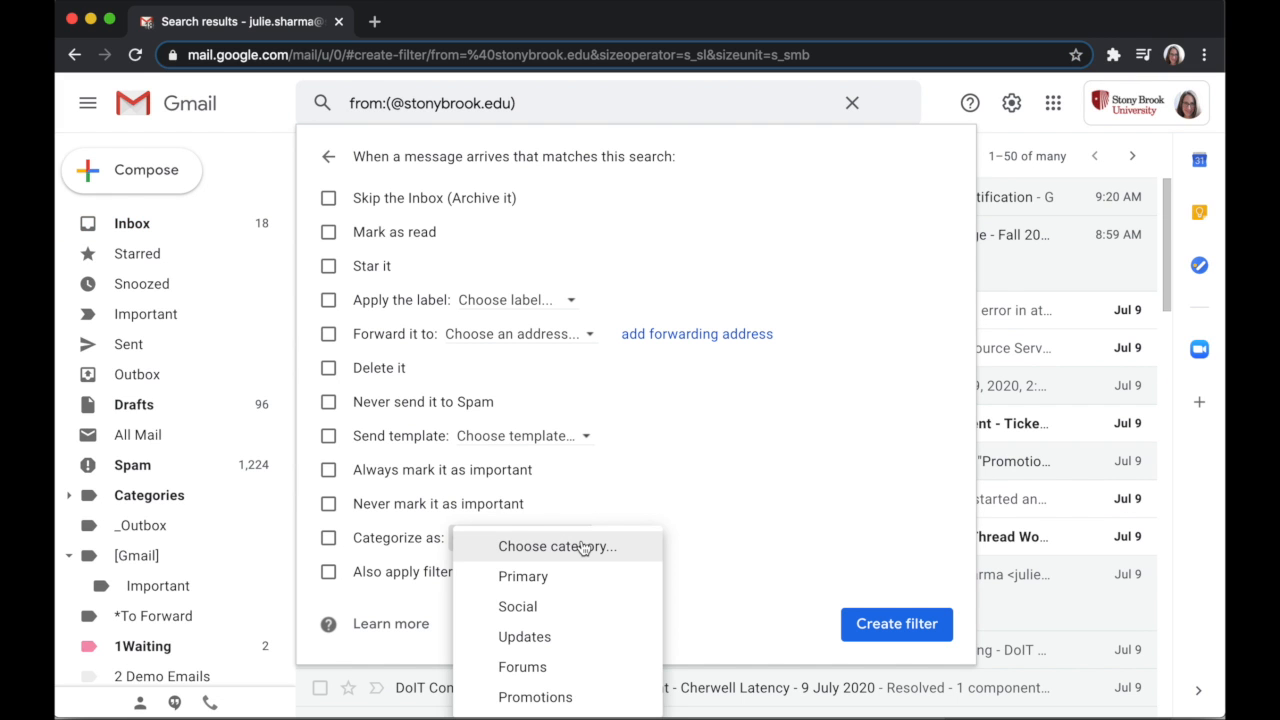
{"action": "left_click", "coordinate": [524, 576]}
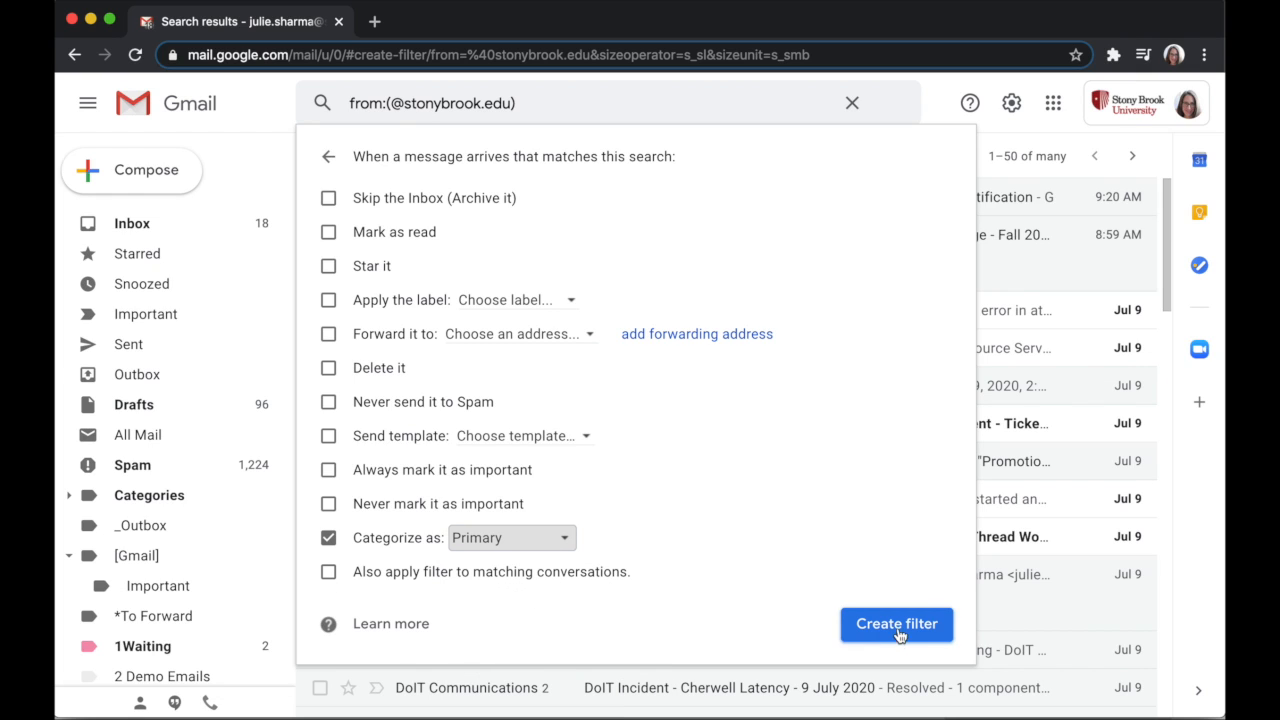
{"action": "left_click", "coordinate": [896, 624]}
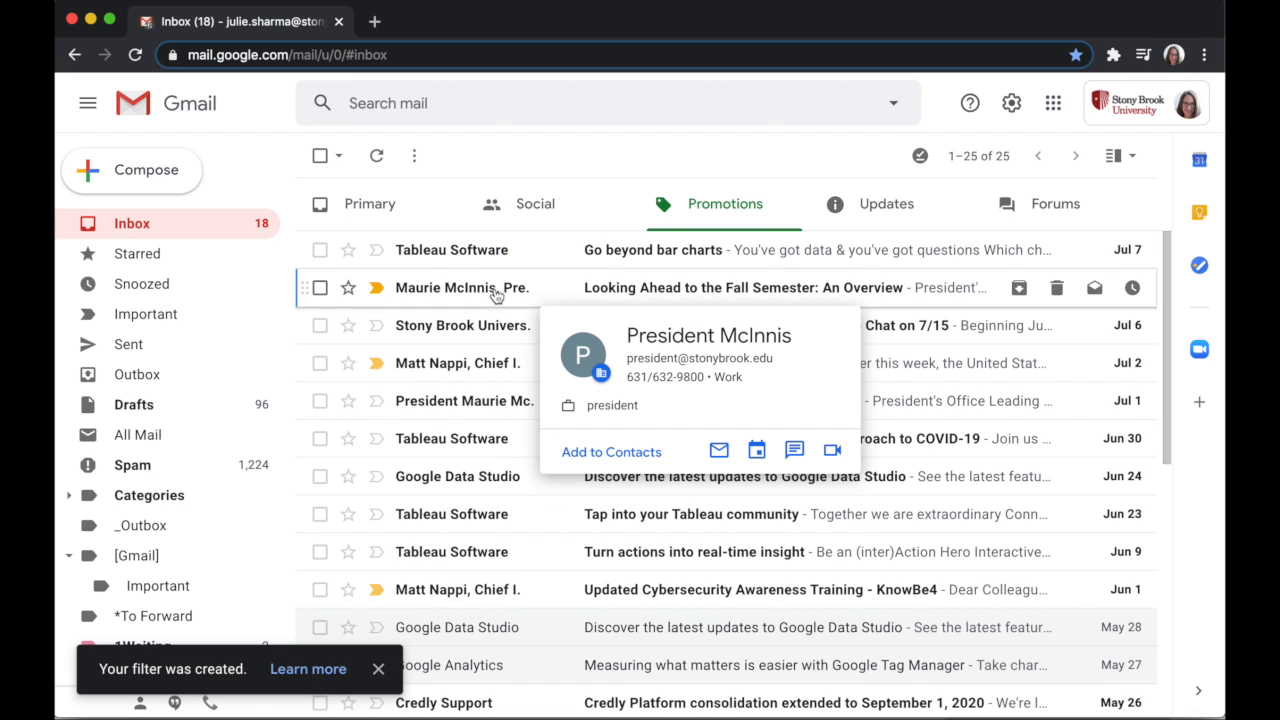
- Return to the Primary category and bring up the quick settings panel
{"action": "left_click", "coordinate": [368, 204]}
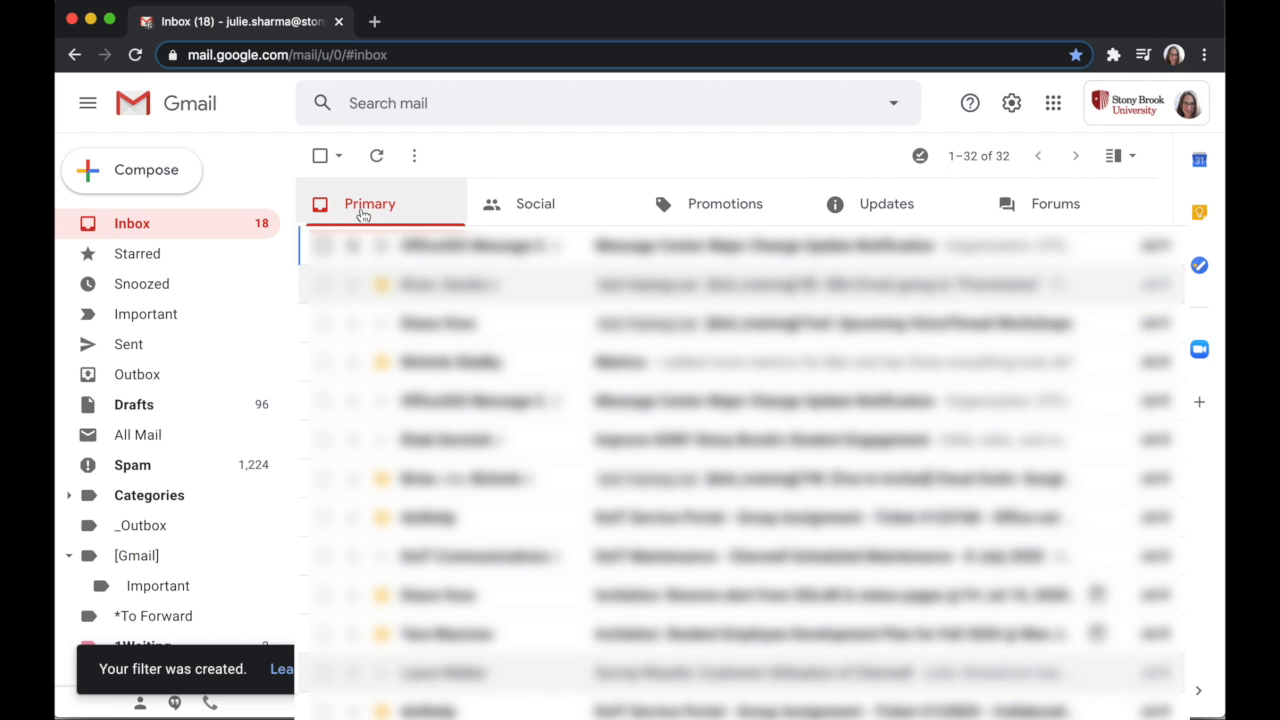
{"action": "left_click", "coordinate": [1012, 104]}
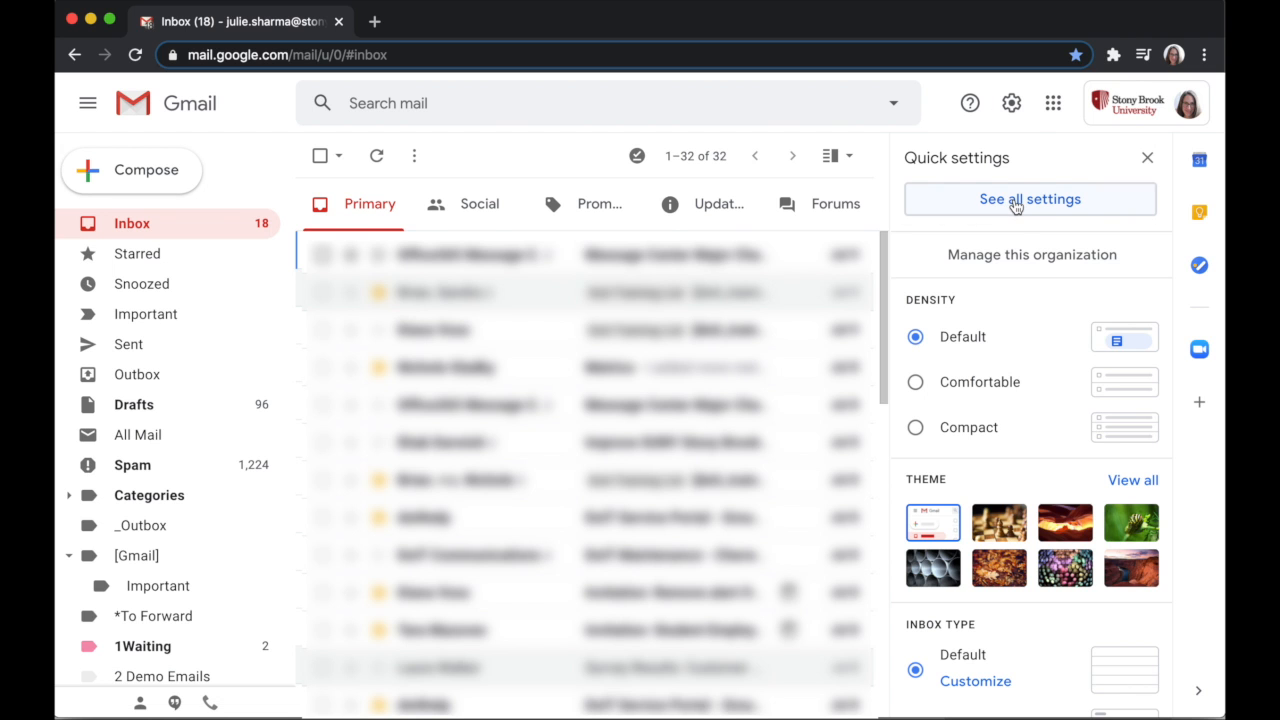
{"action": "left_click", "coordinate": [1028, 200]}
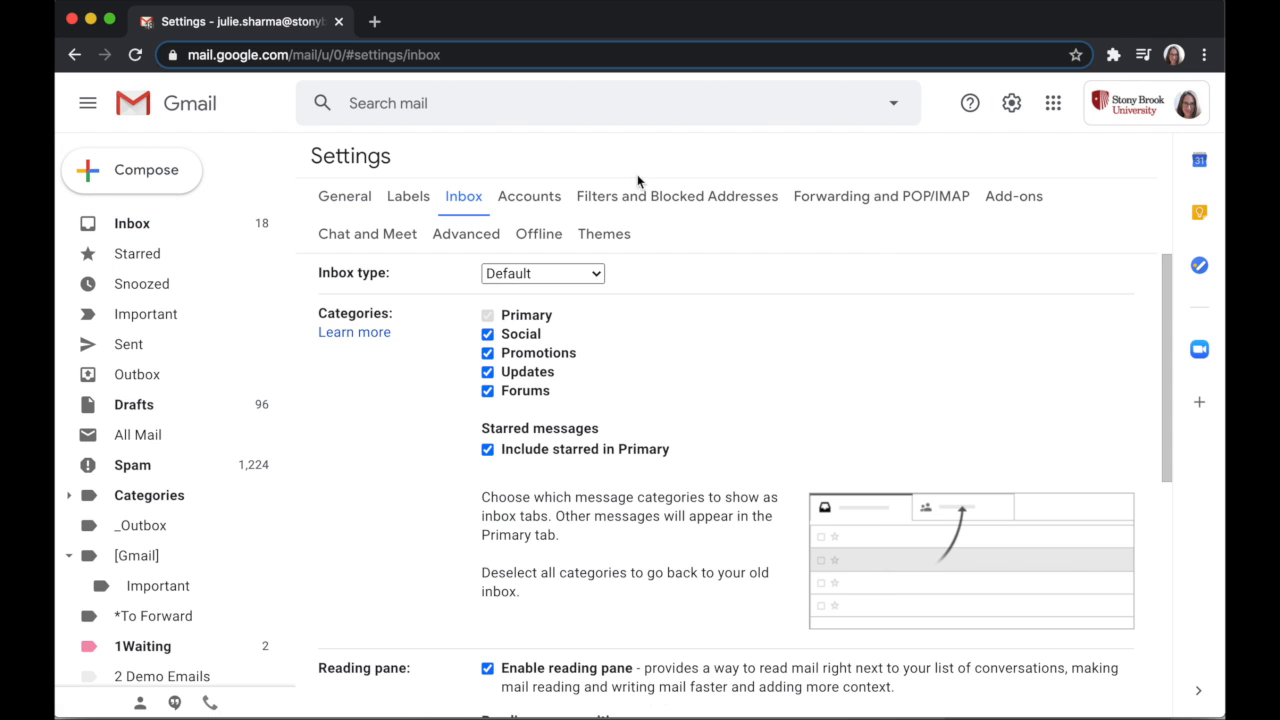
{"action": "left_click", "coordinate": [676, 196]}
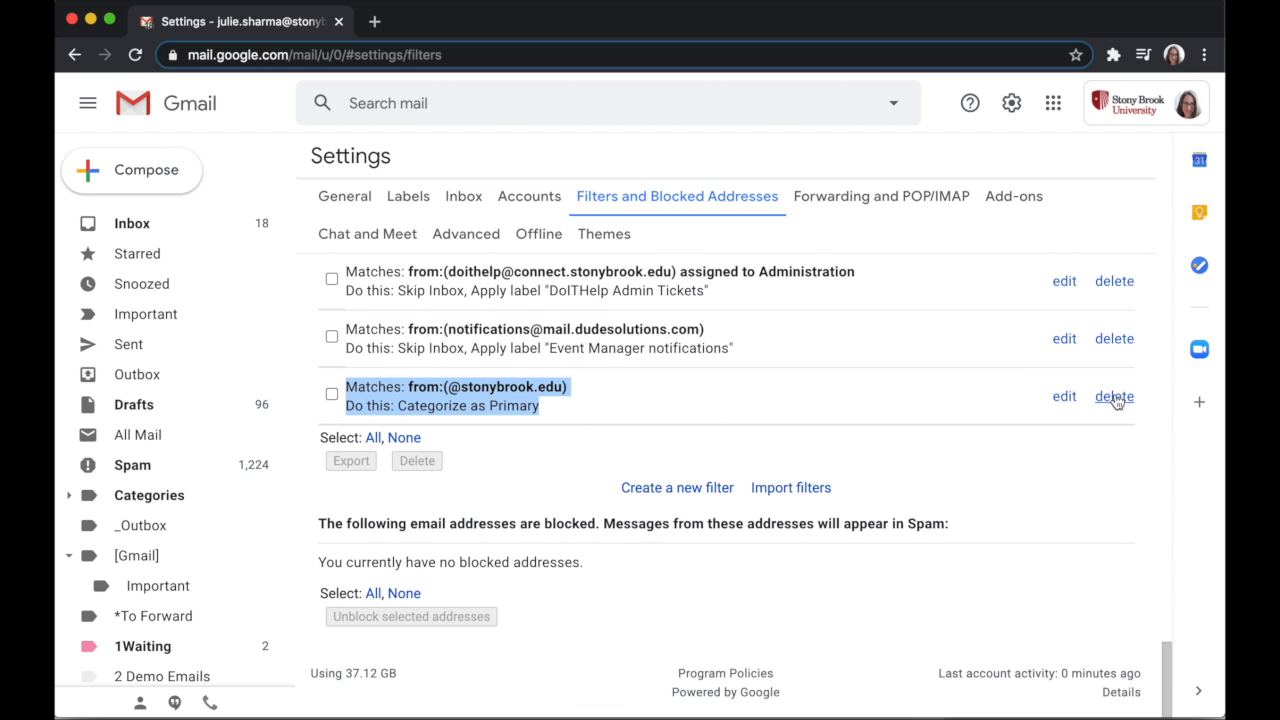
{"action": "mouse_move", "coordinate": [1120, 400]}
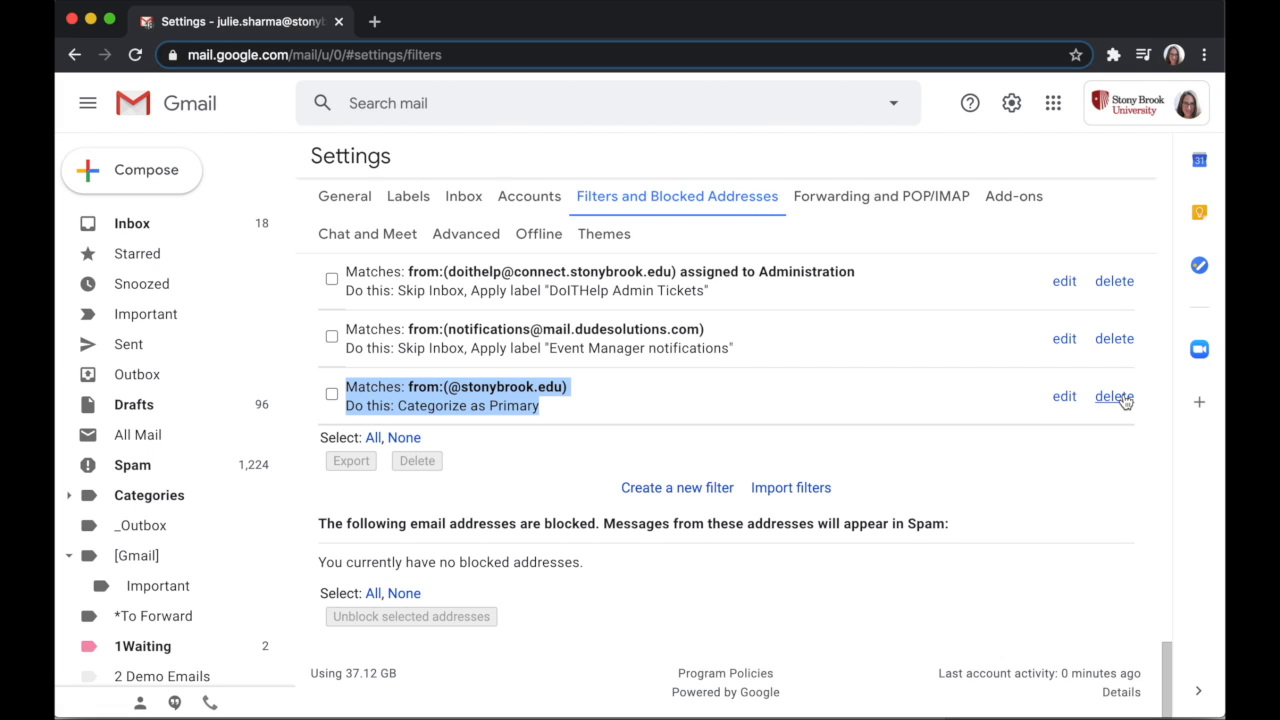